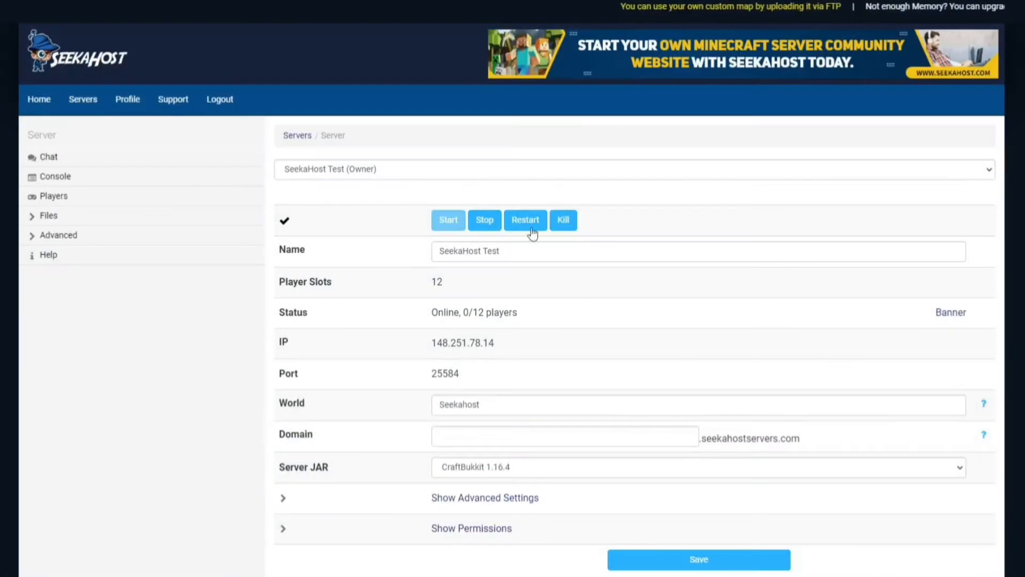
Stop the SeekaHost Test server and bring up the Bukkit plugin catalogue.
click(483, 220)
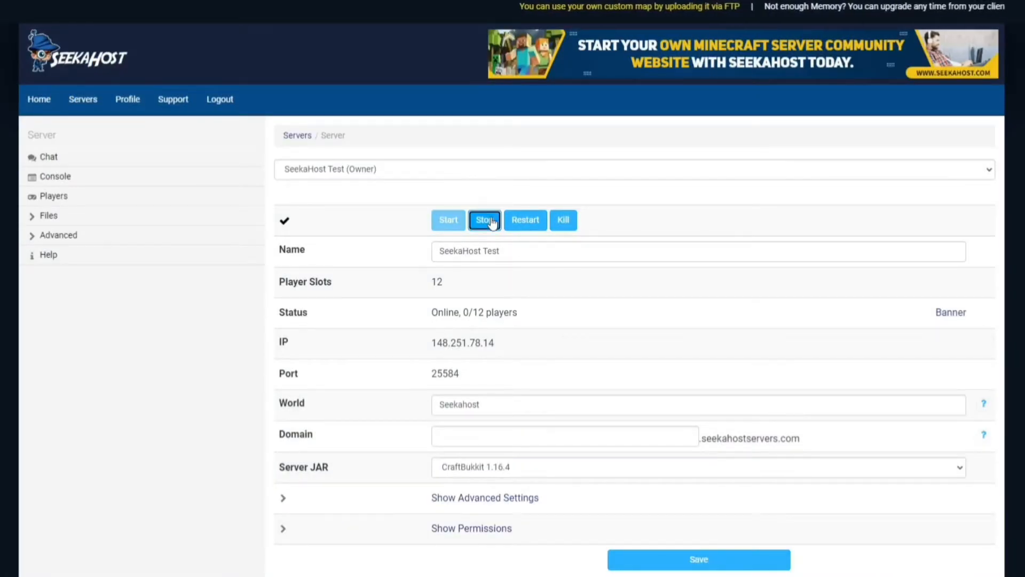
mouse_move(48, 215)
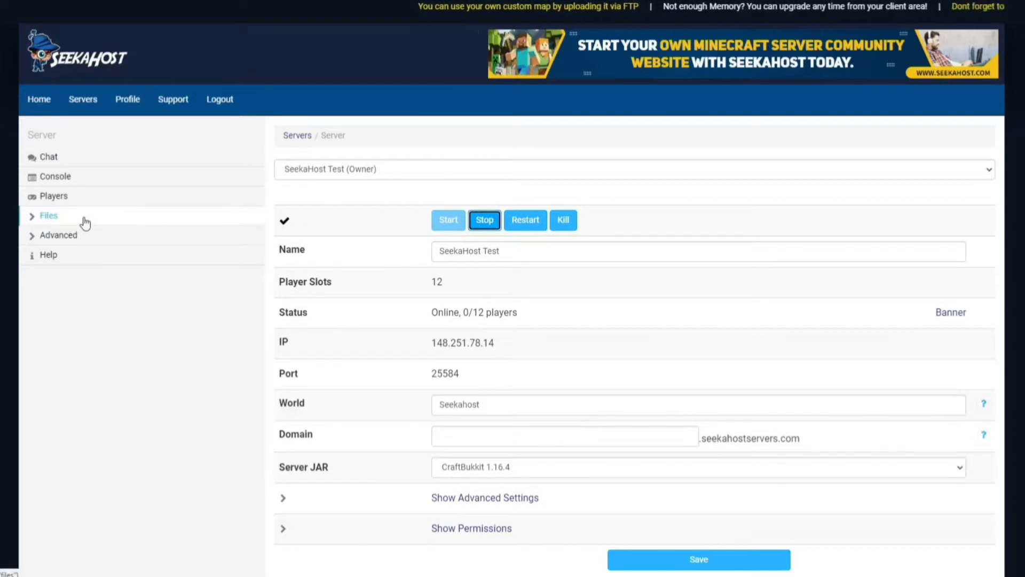
click(49, 216)
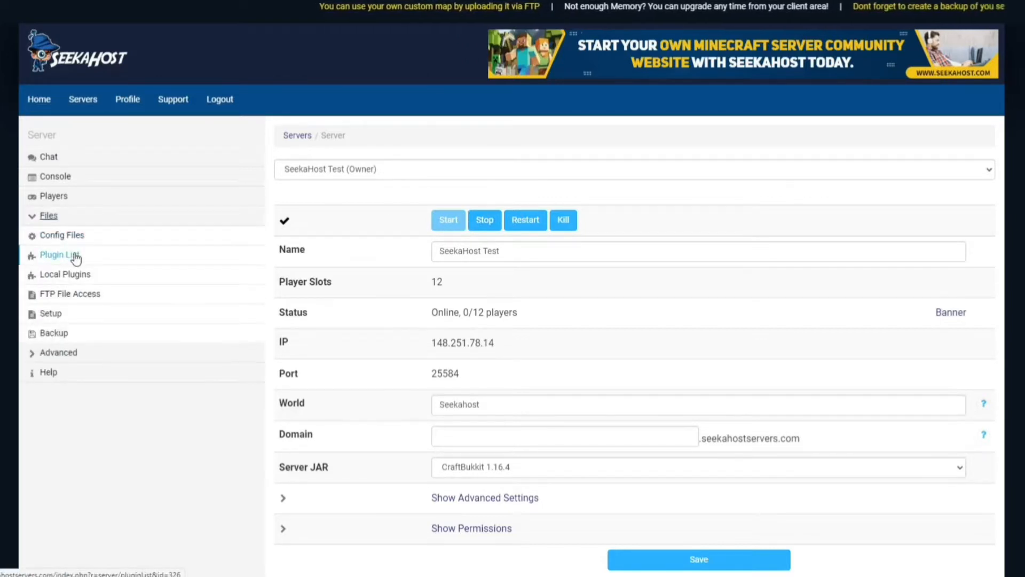
click(60, 254)
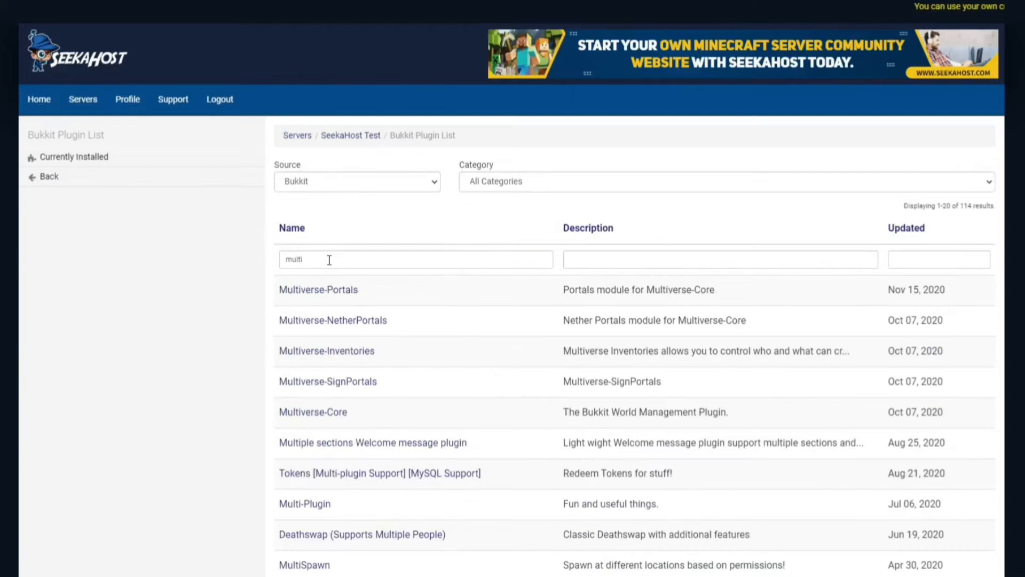
mouse_move(329, 327)
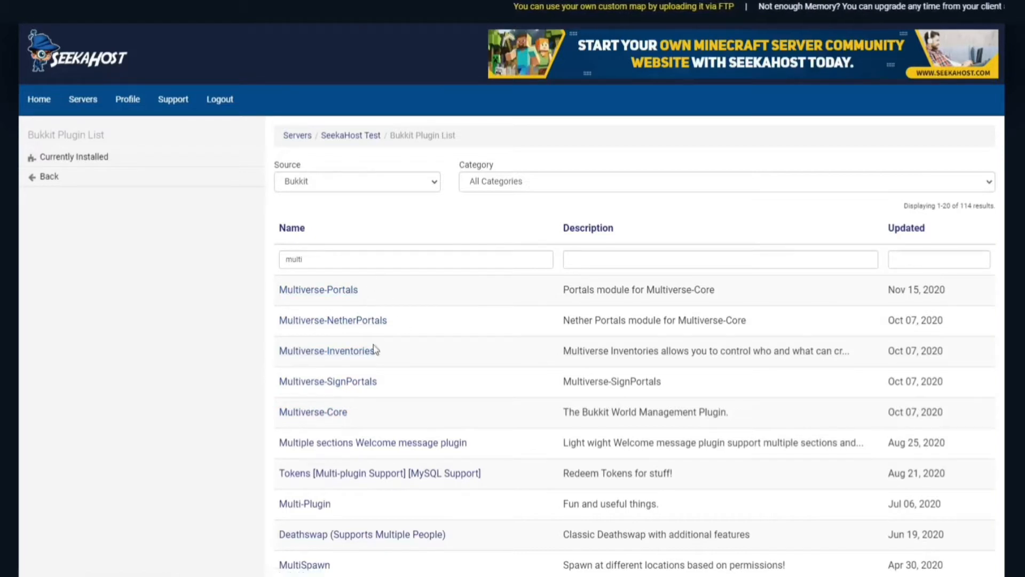
mouse_move(332, 394)
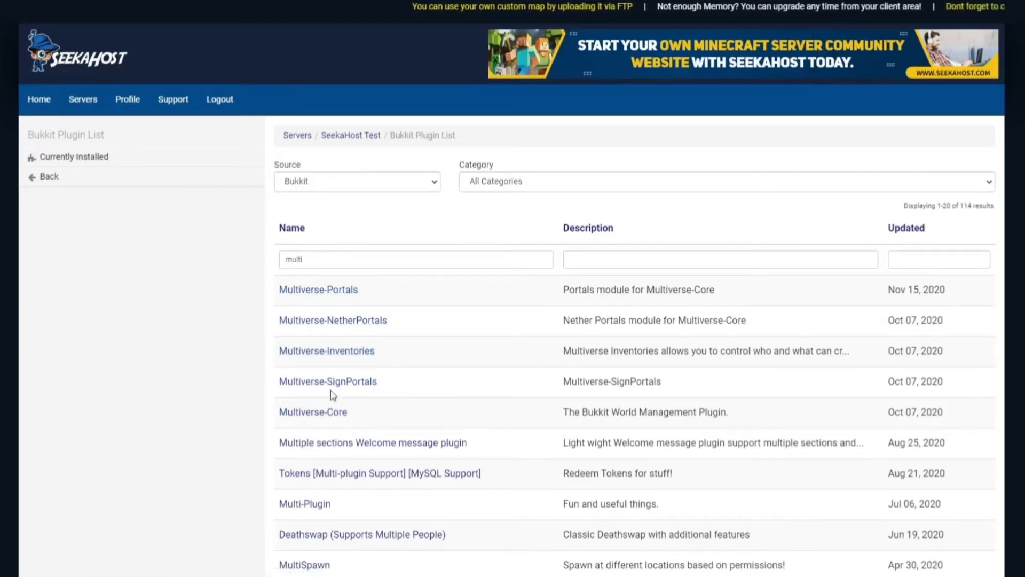
mouse_move(313, 412)
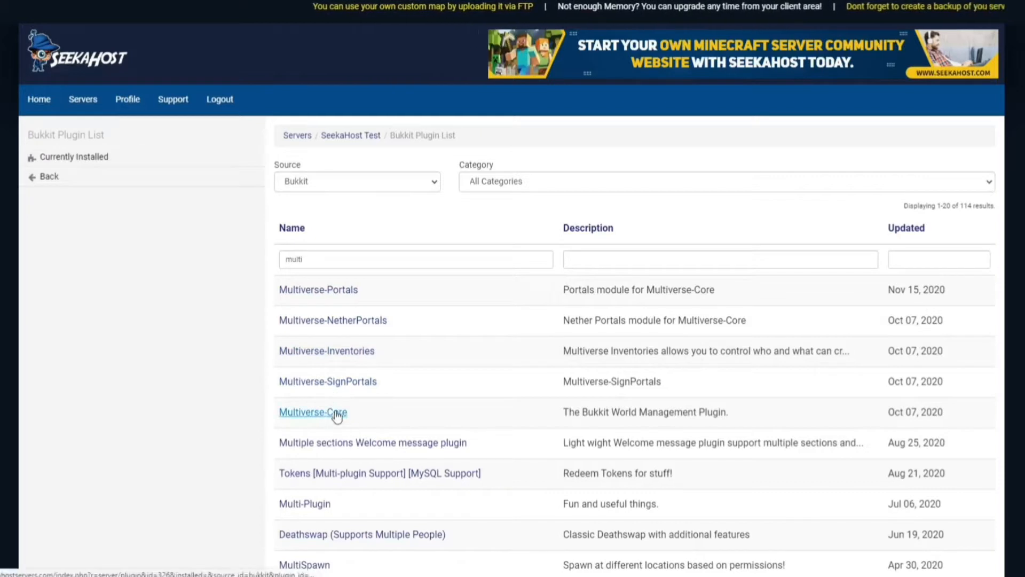
Install Multiverse-Core version 4.2.2 from its plugin page, then expand Files again.
click(313, 412)
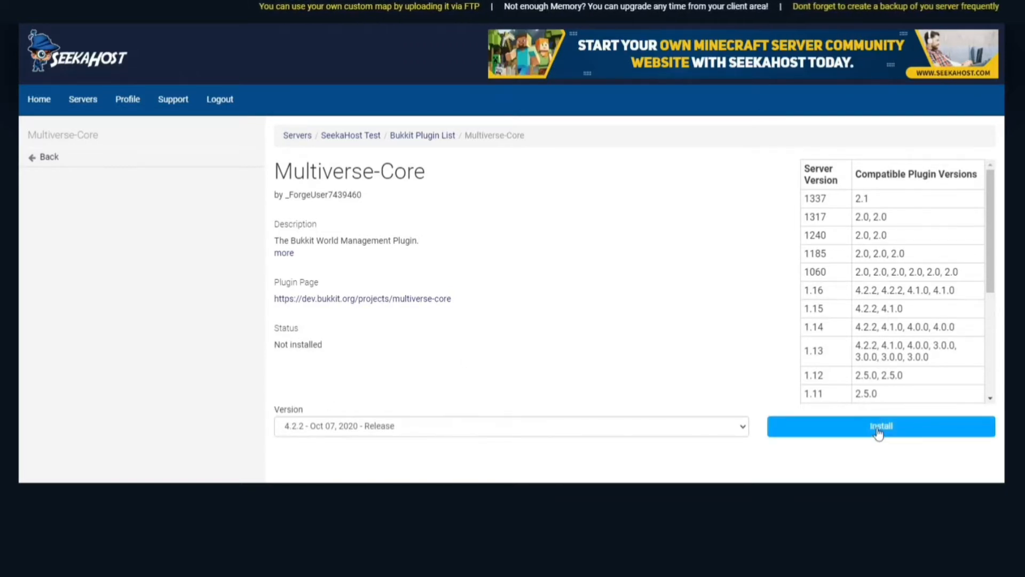
click(881, 426)
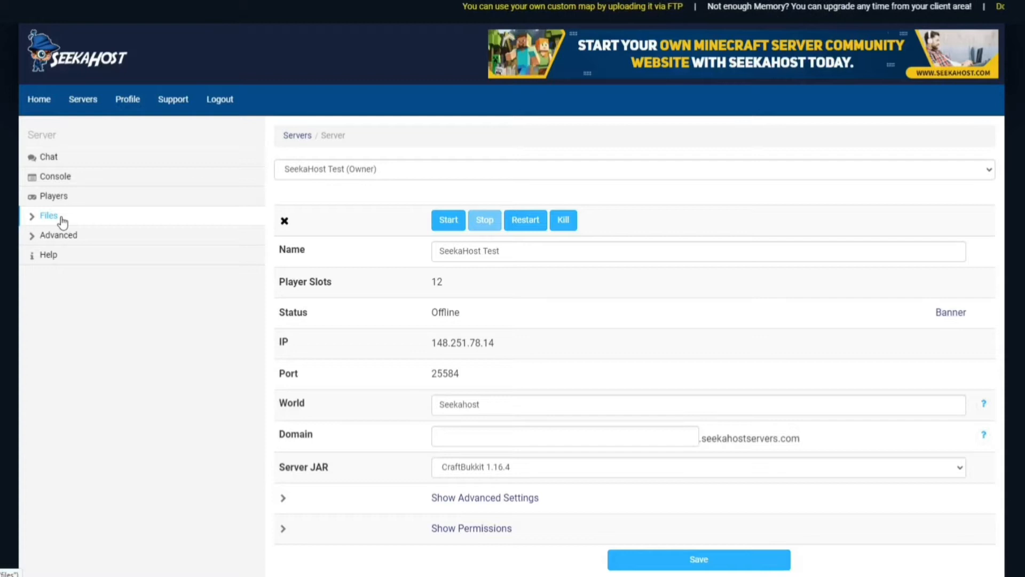
click(49, 215)
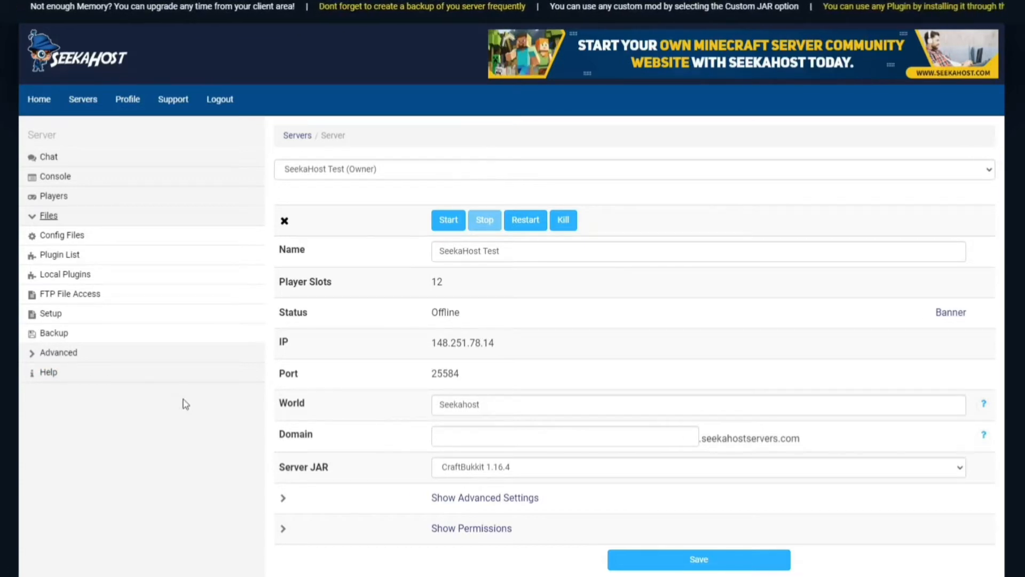
mouse_move(448, 219)
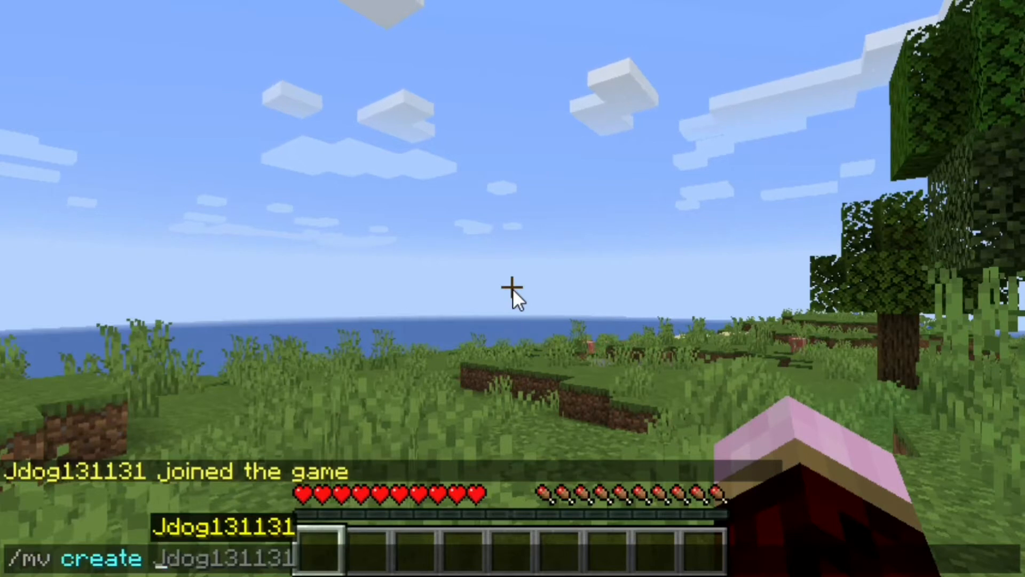
Create the normal world 'minigames' with /mv create and check /mv list.
text(min)
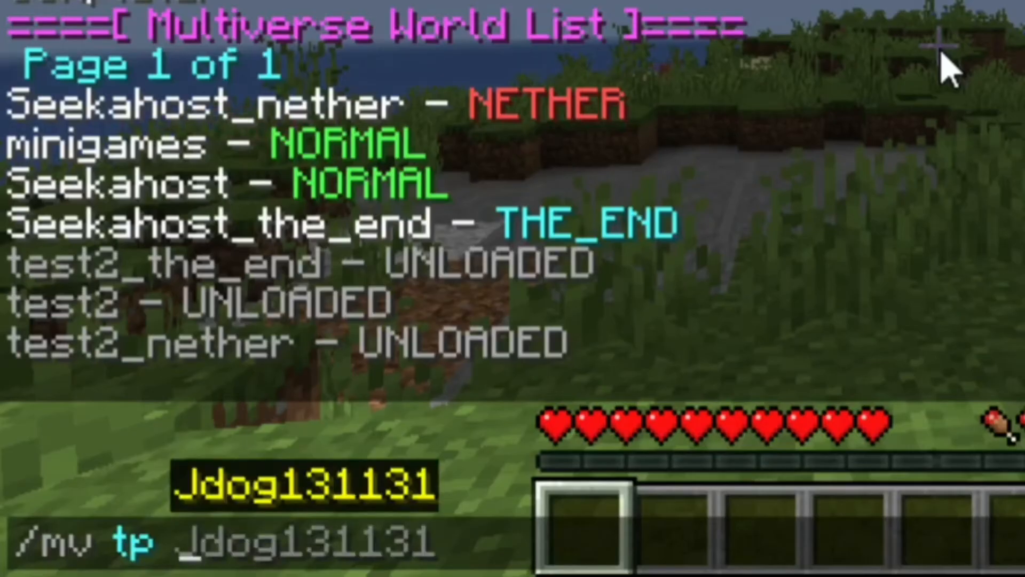
Teleport into the minigames world with /mv tp, then back to Seekahost.
text(minigame)
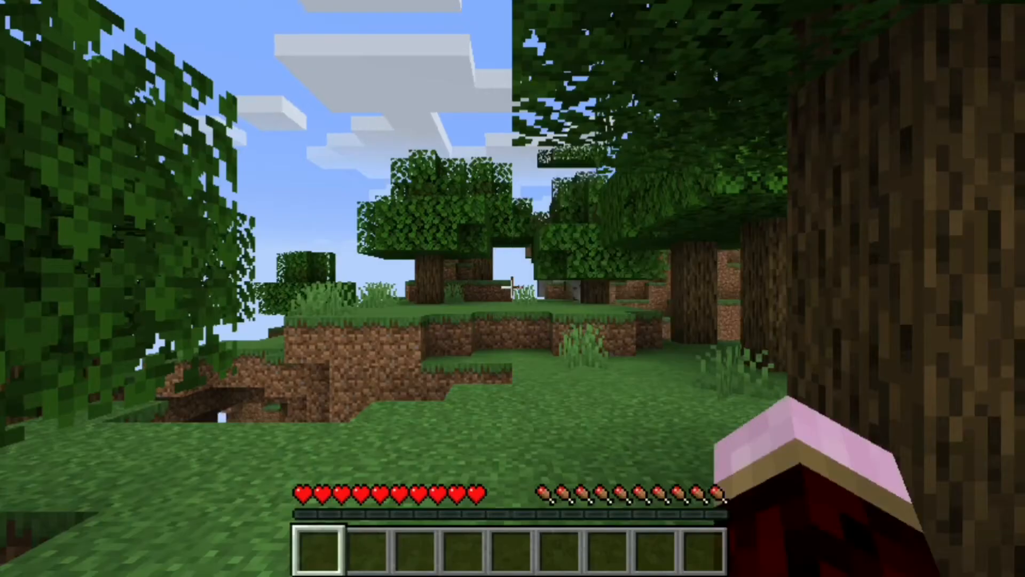
mouse_move(512, 288)
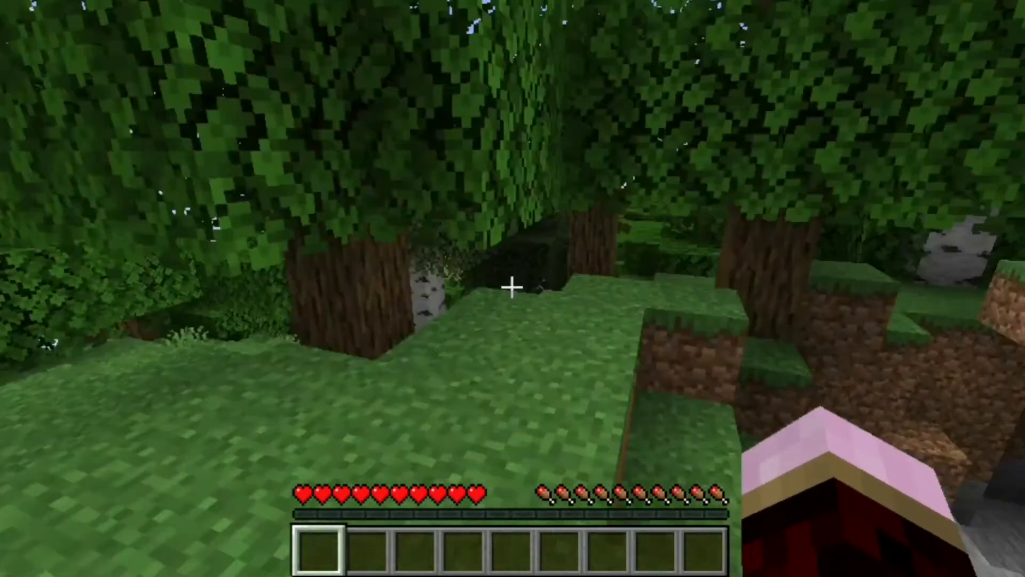
mouse_move(513, 289)
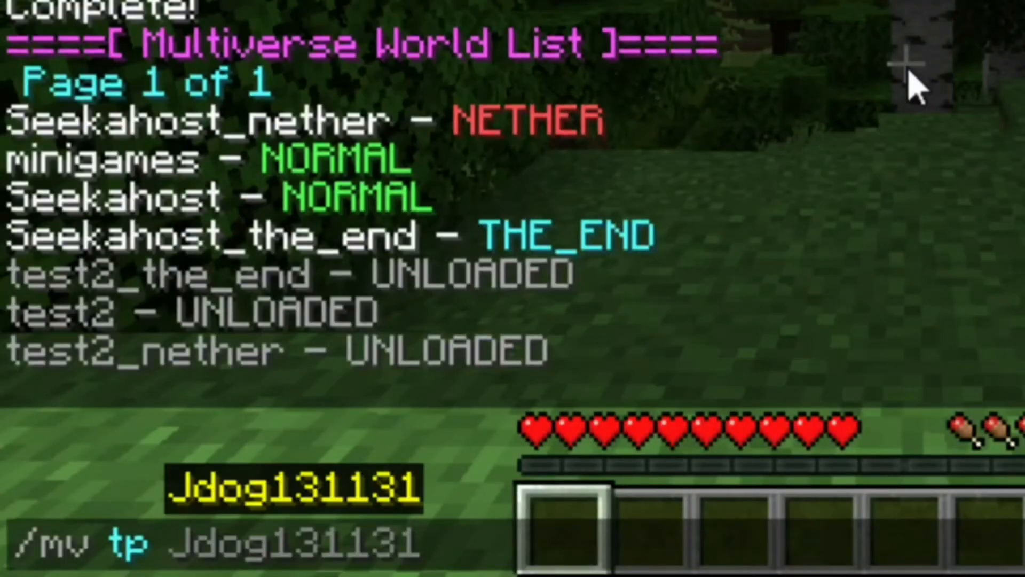
text(SeeJ)
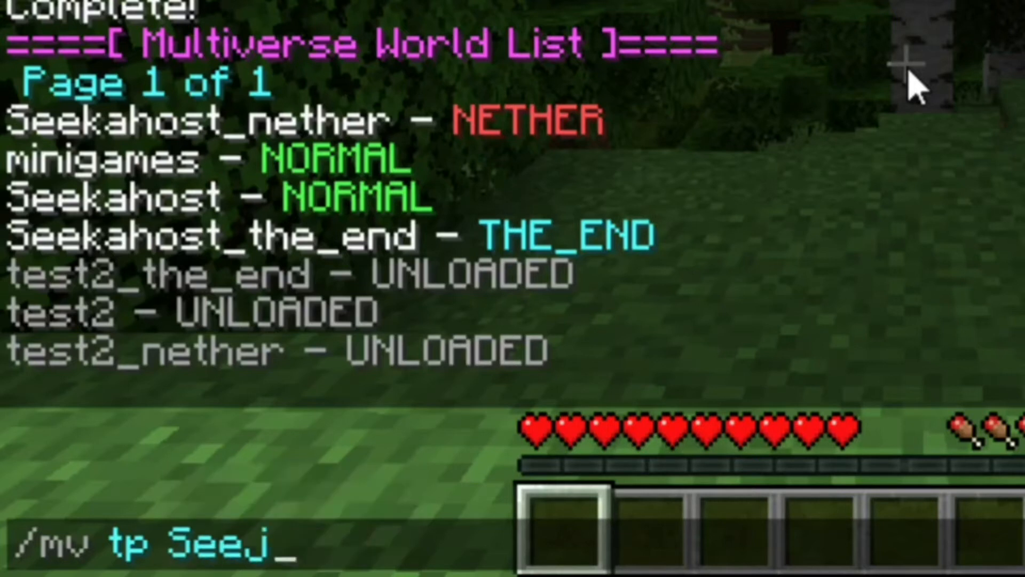
text(Seekahost)
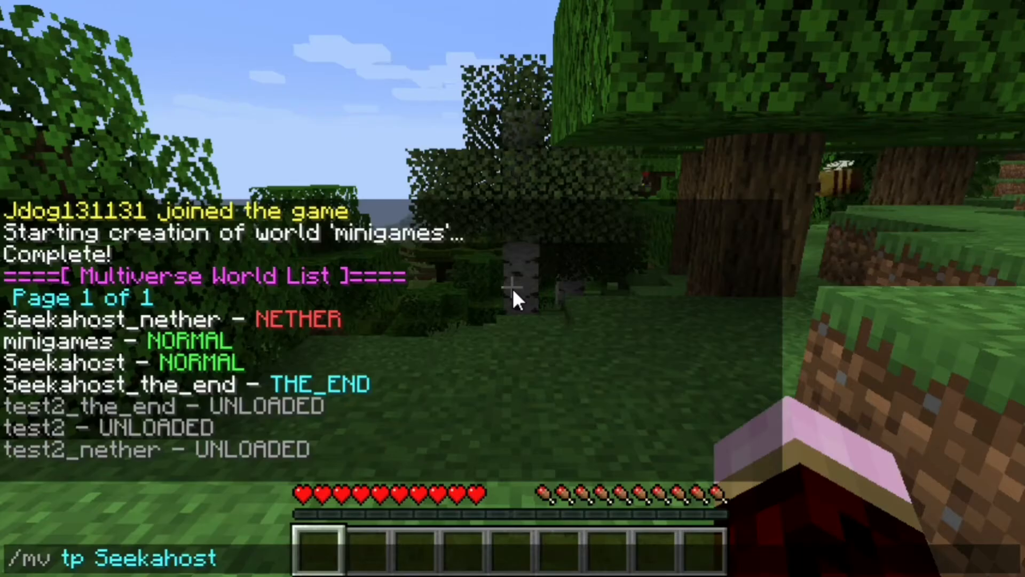
key(Enter)
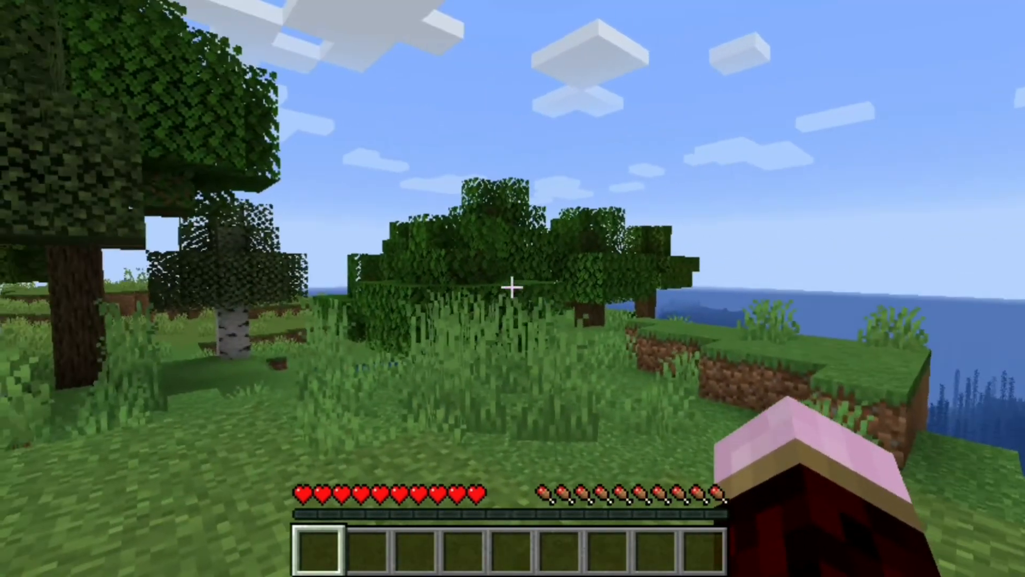
mouse_move(513, 288)
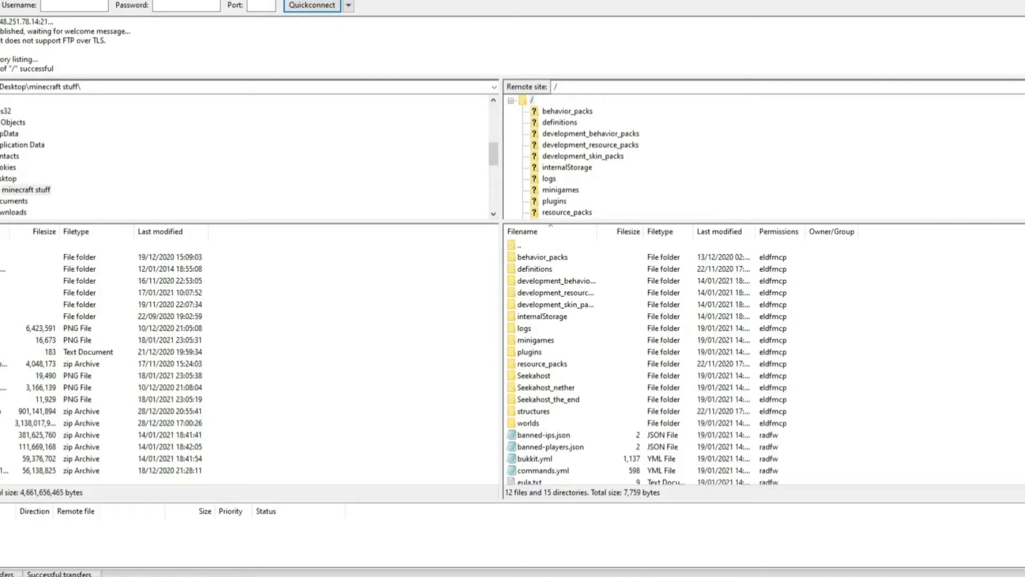
Highlight the Seekahost world folder in FileZilla's remote site list.
click(78, 280)
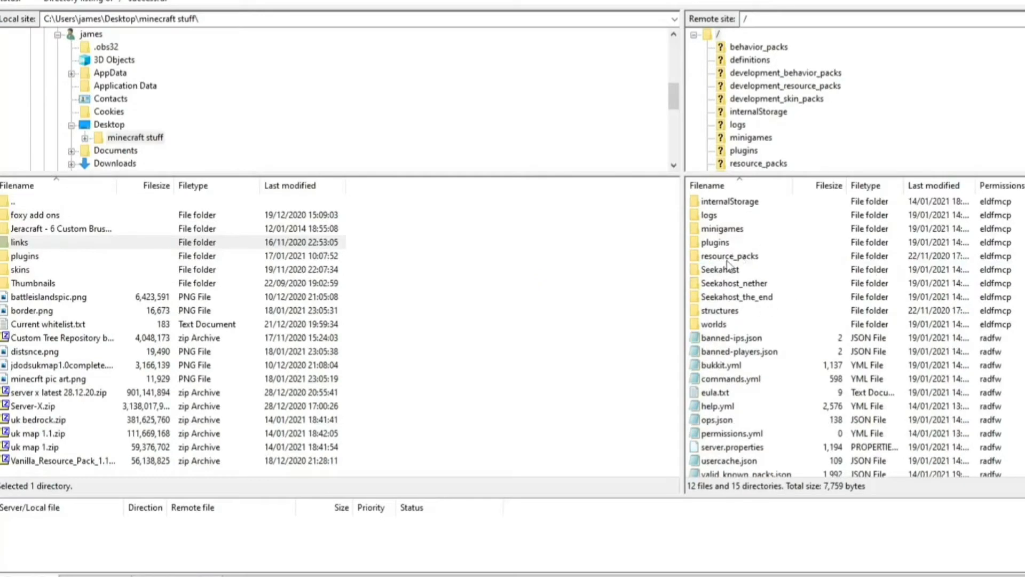
click(720, 269)
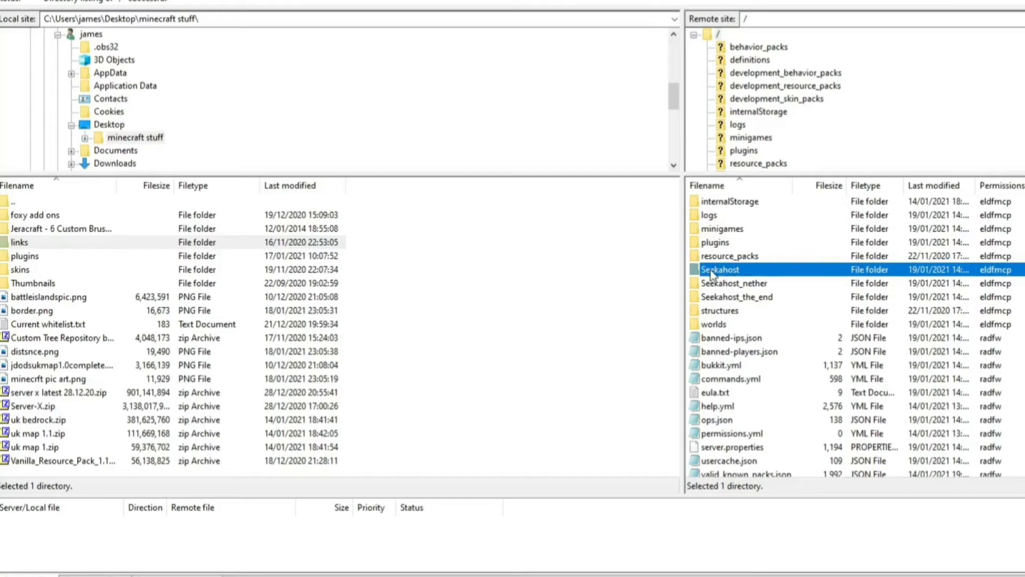
mouse_move(714, 278)
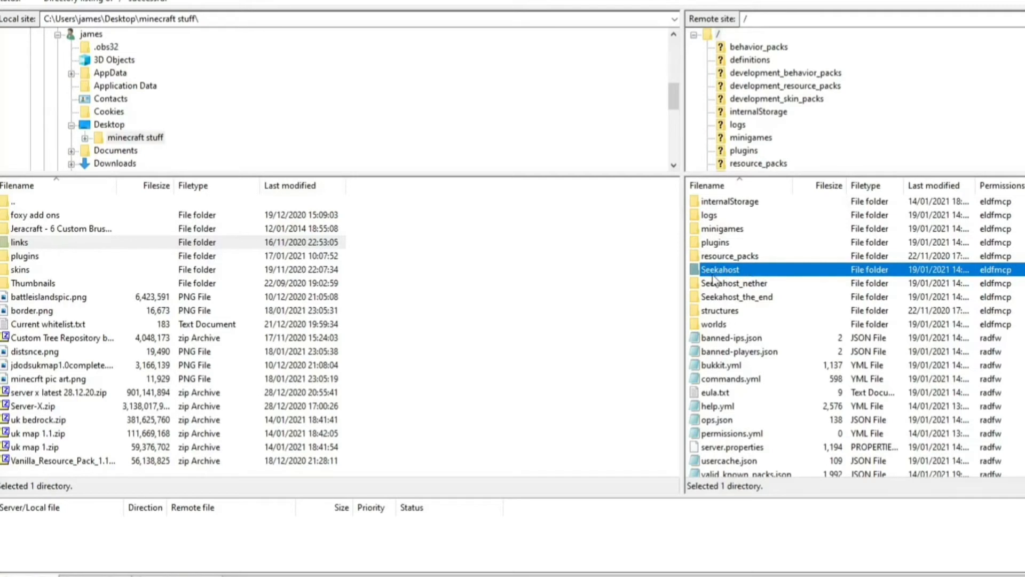
mouse_move(742, 276)
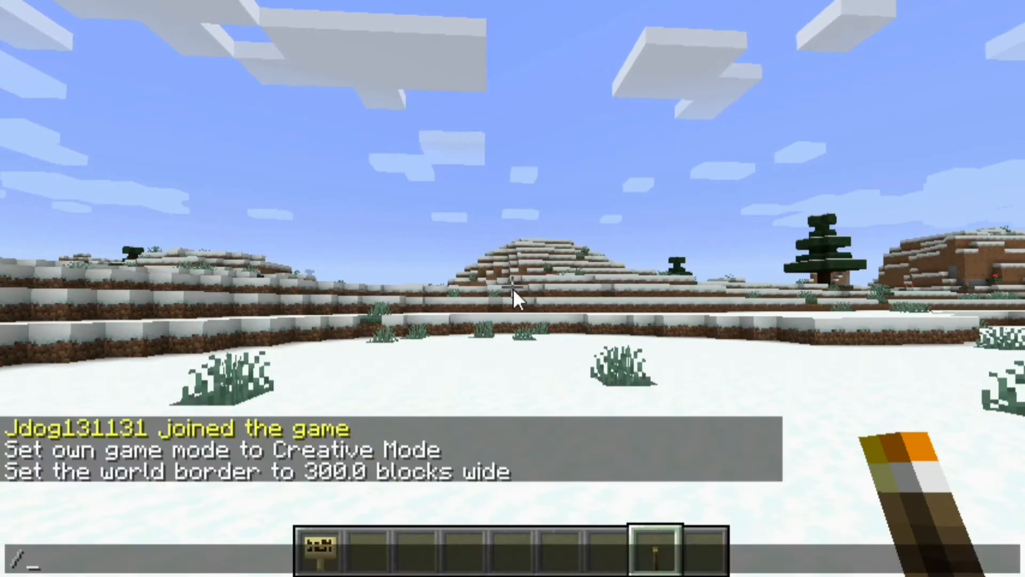
Start an /mv import command in chat, then switch to the Multicraft server page.
text(mv Jdog131131)
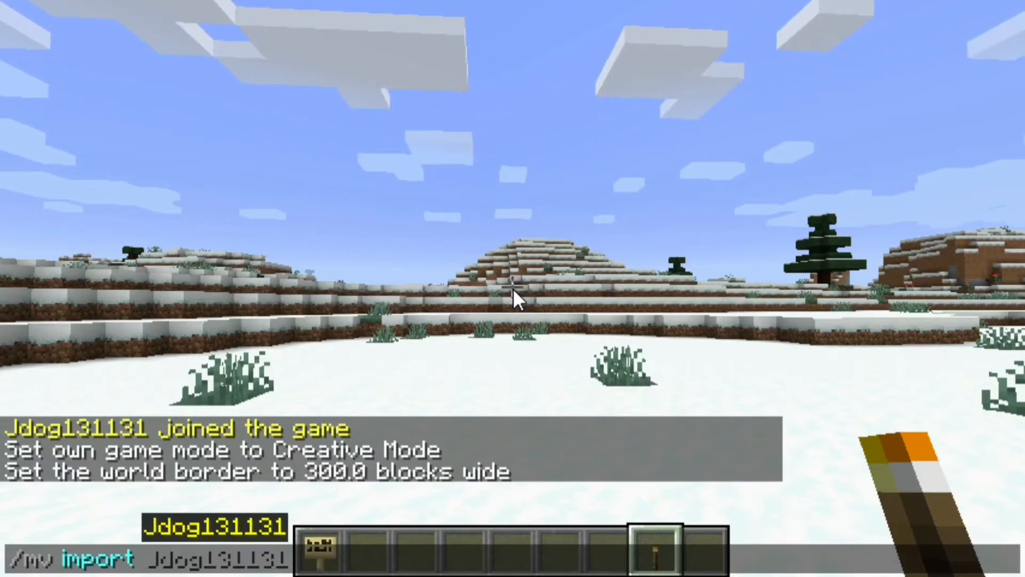
text(Cat)
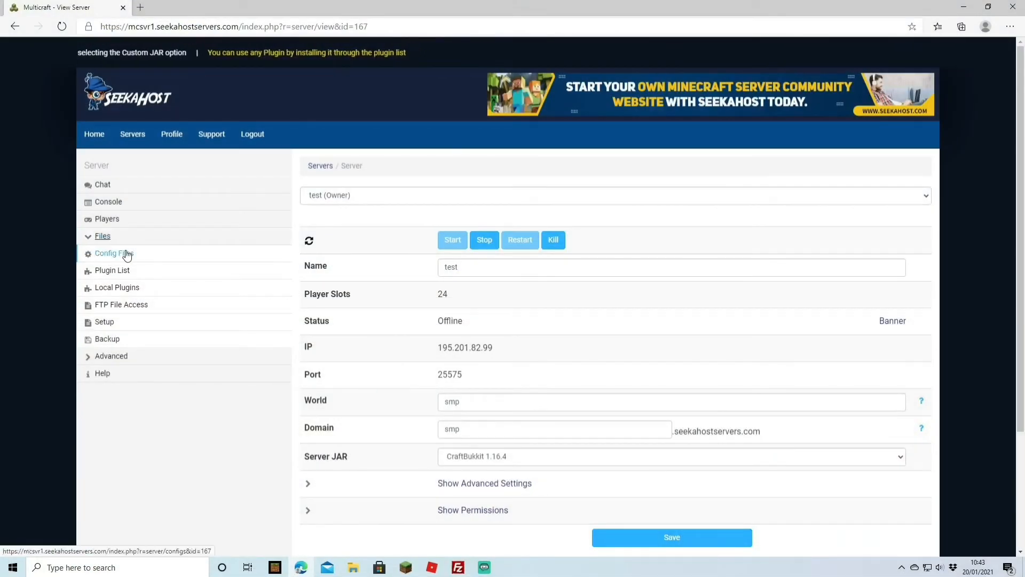
Read through Multiverse-Core's config.yml, then return to the Config Files list.
click(114, 253)
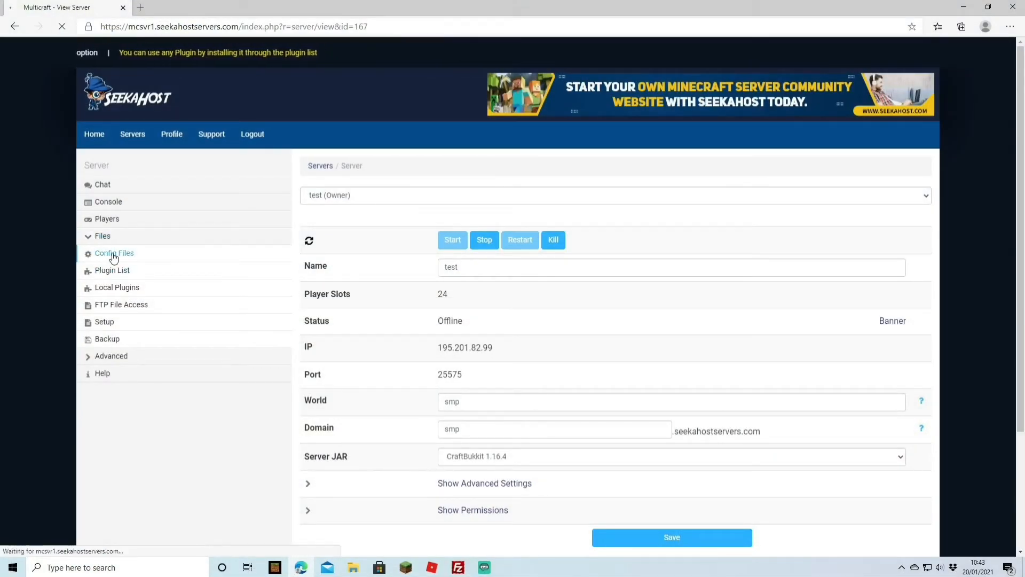
click(114, 253)
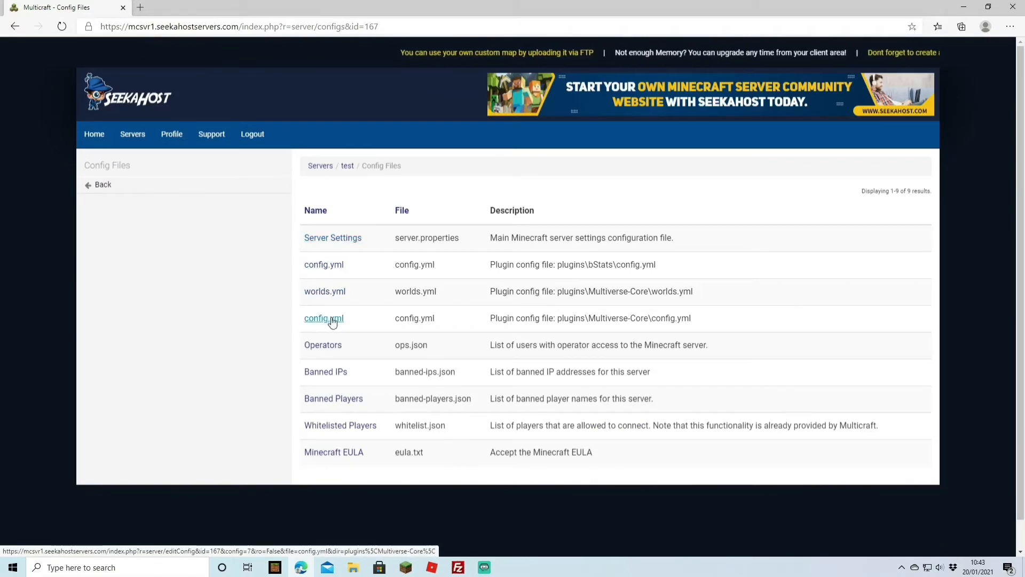
click(323, 318)
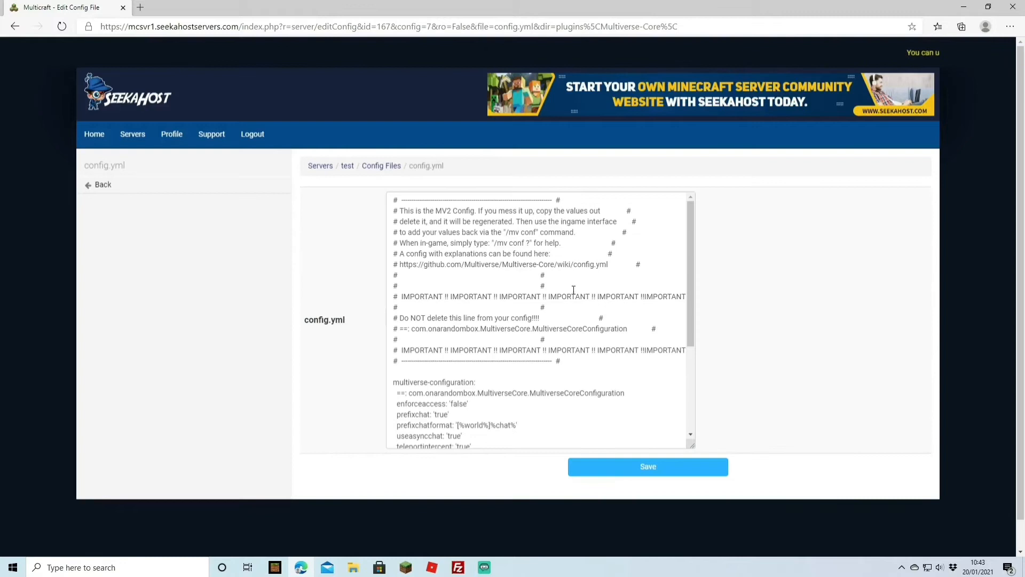
scroll(down, 3)
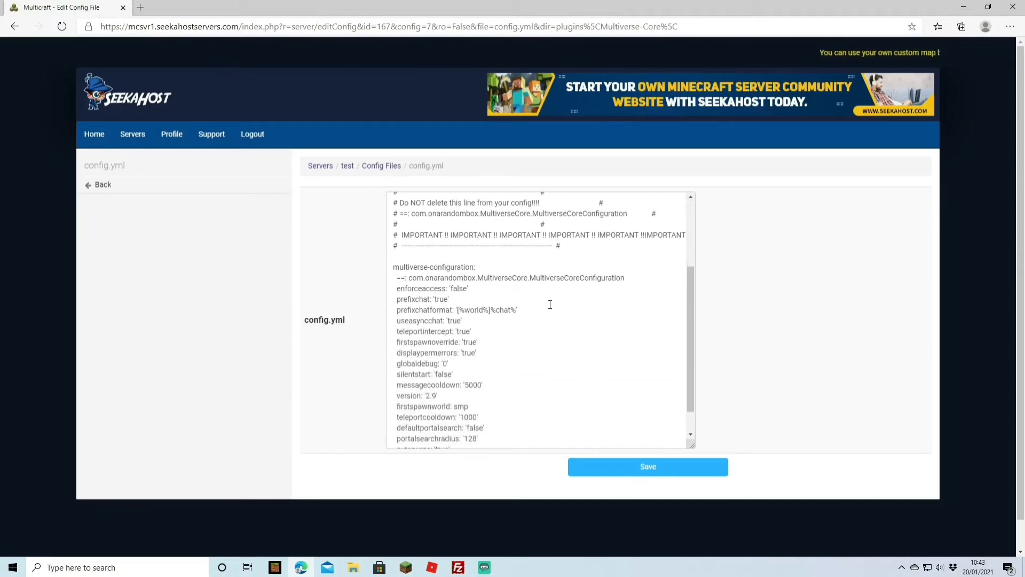
scroll(down, 3)
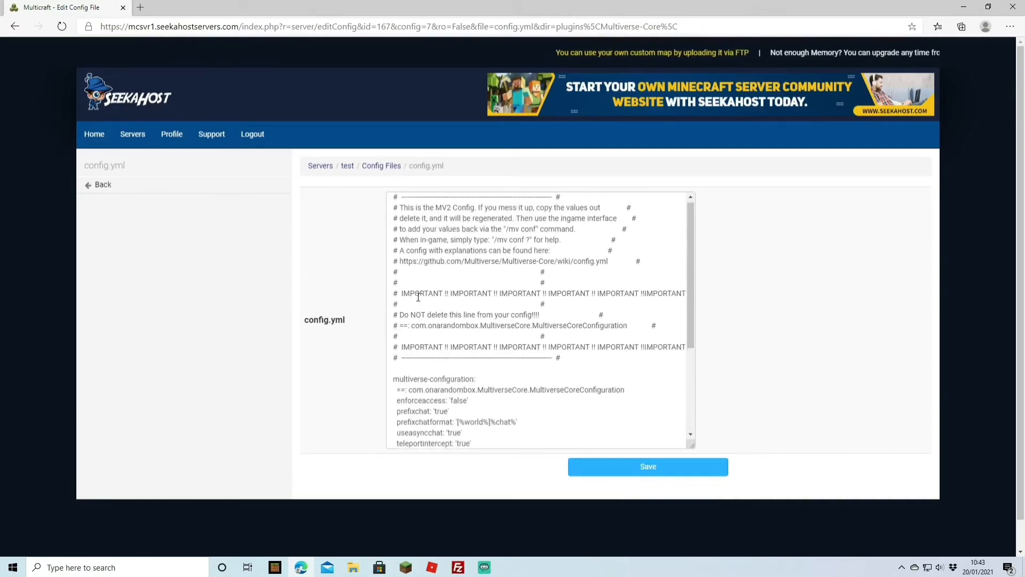
click(103, 184)
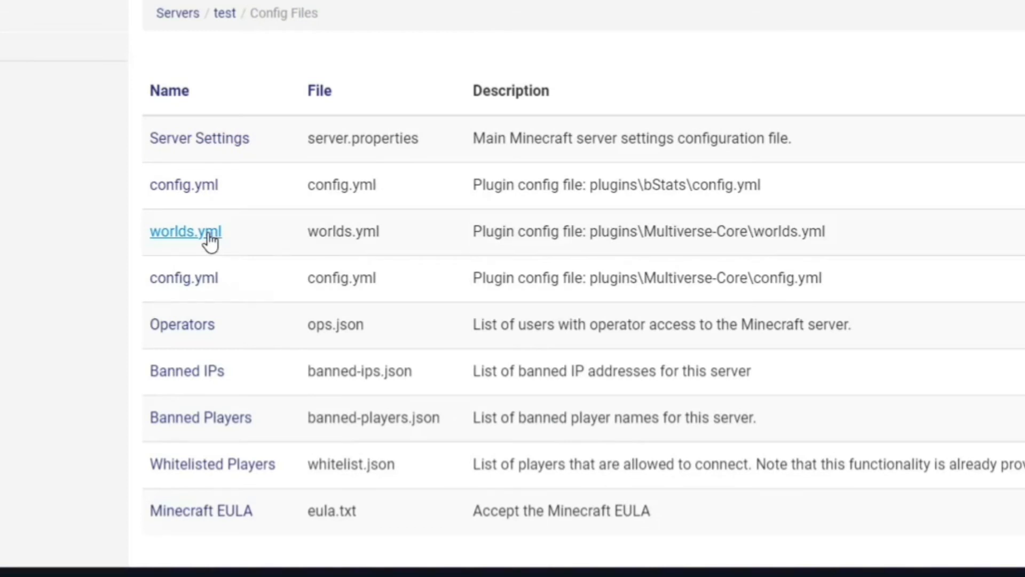
In worlds.yml, change the minigame world's pvp from 'true' to 'false' and save.
click(186, 231)
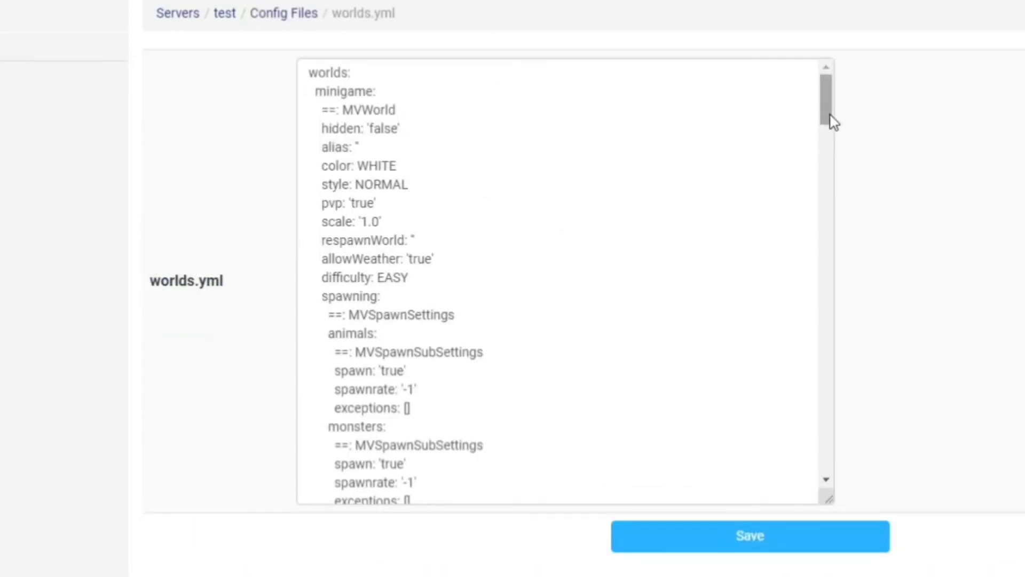
scroll(down, 3)
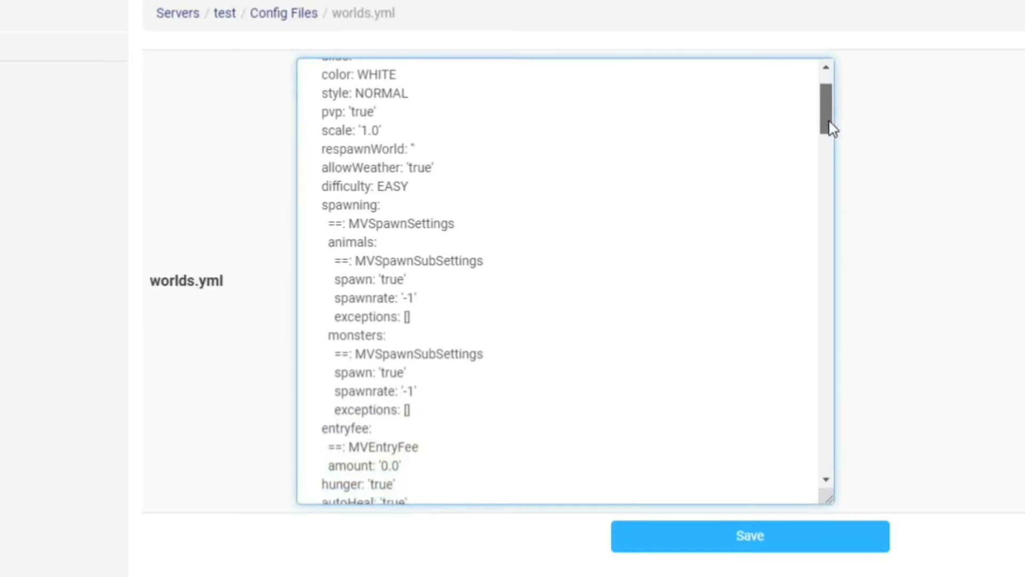
scroll(down, 3)
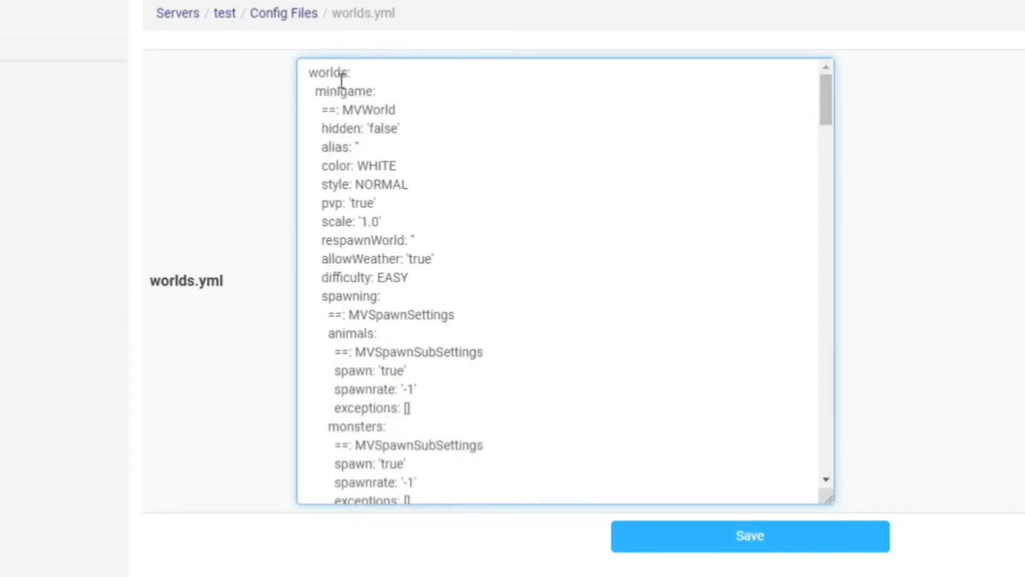
mouse_move(376, 208)
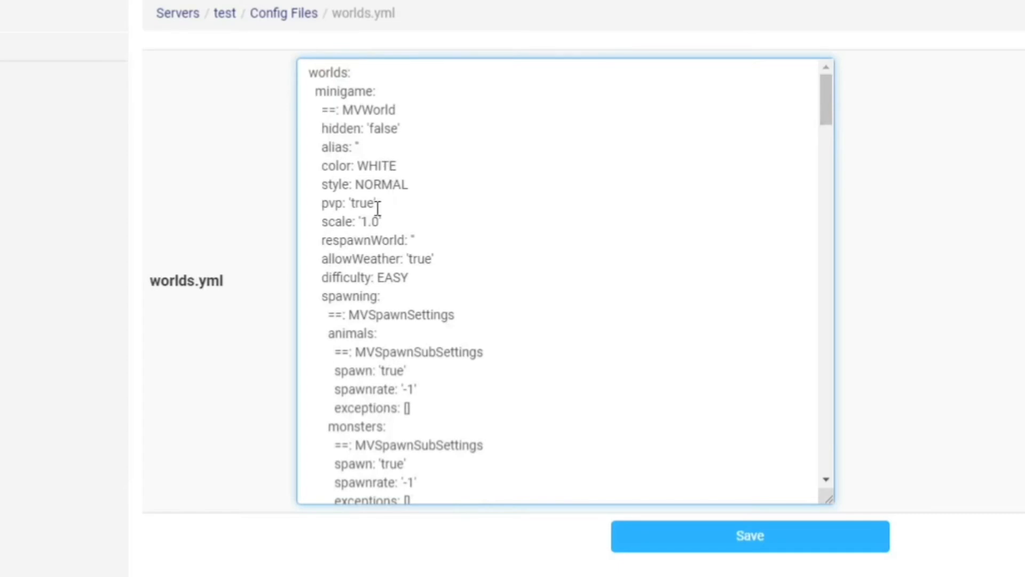
scroll(down, 3)
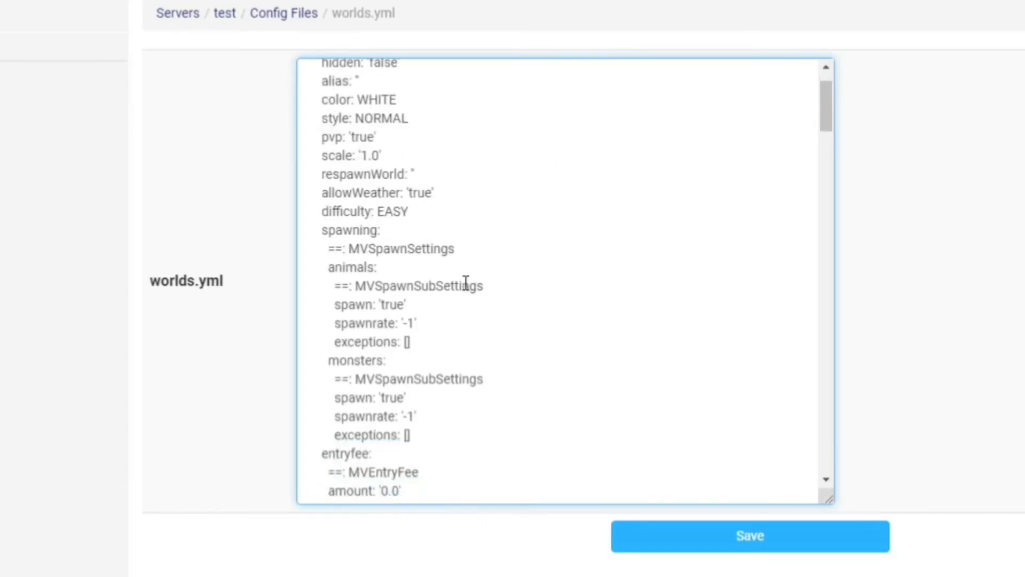
scroll(down, 3)
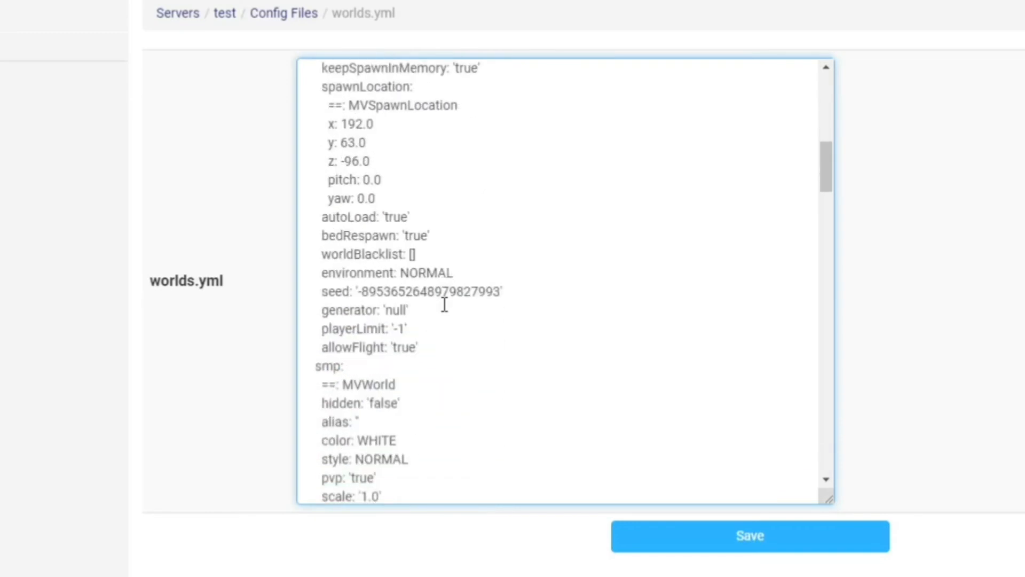
scroll(down, 3)
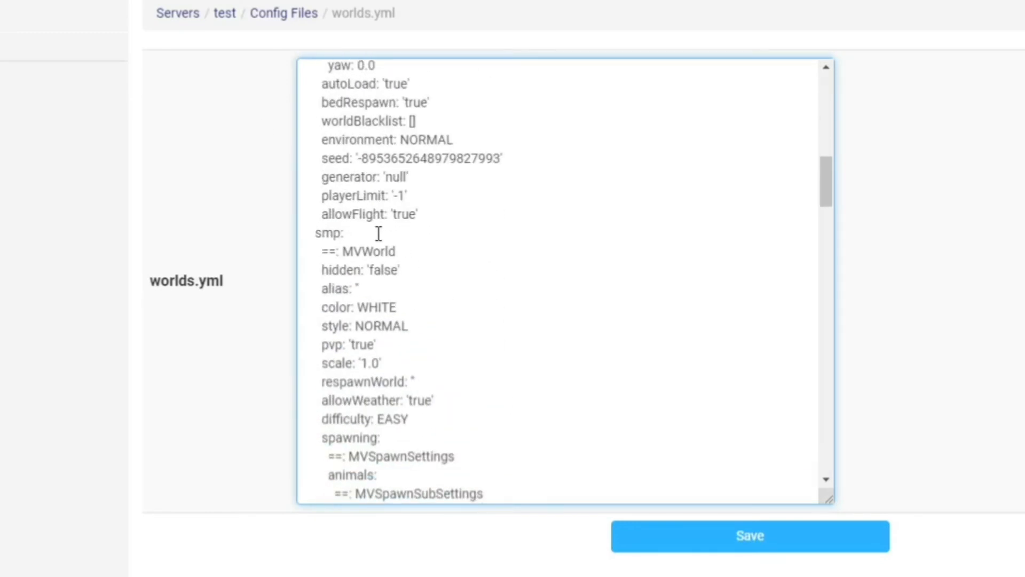
click(324, 270)
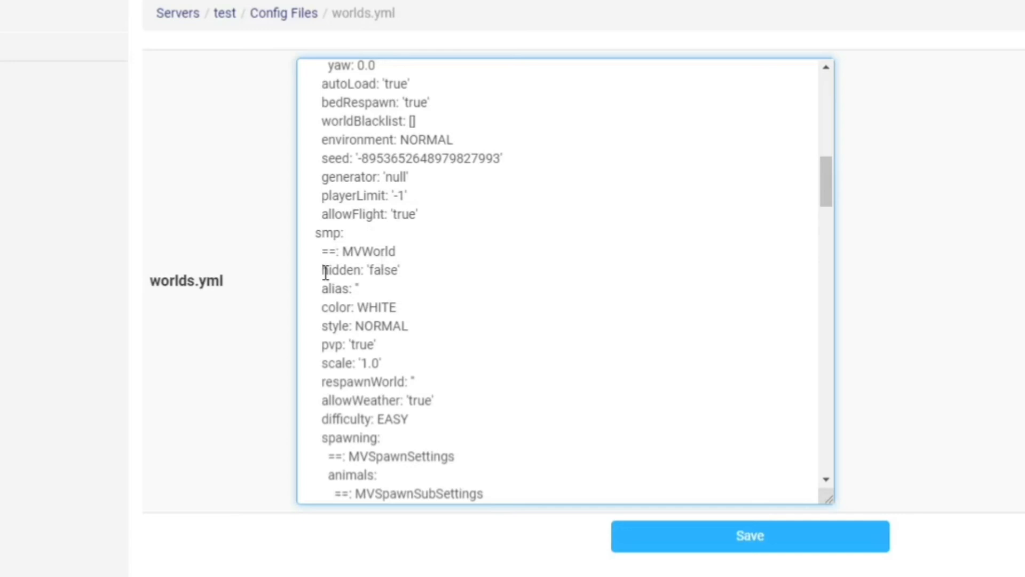
scroll(down, 3)
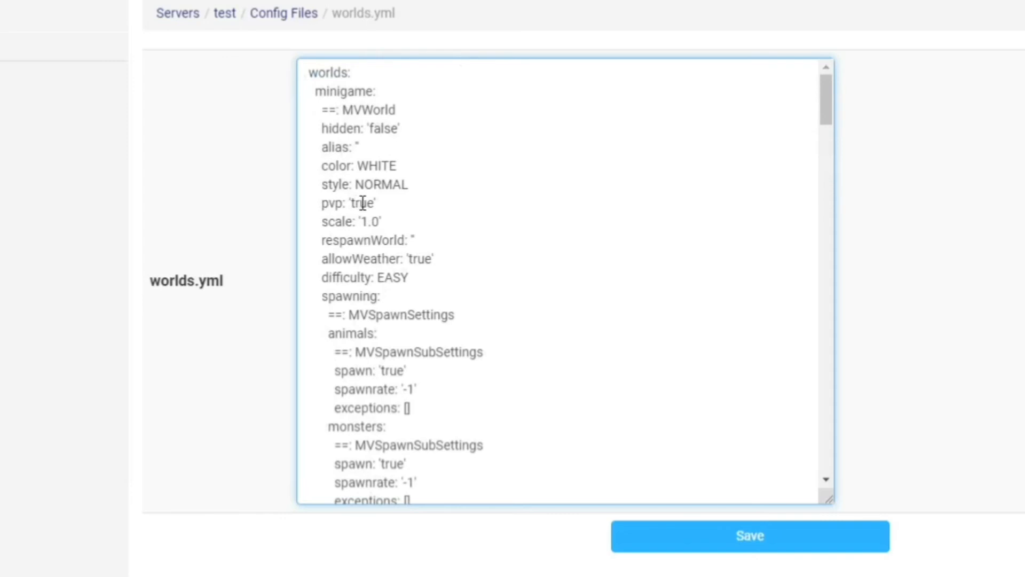
text(f)
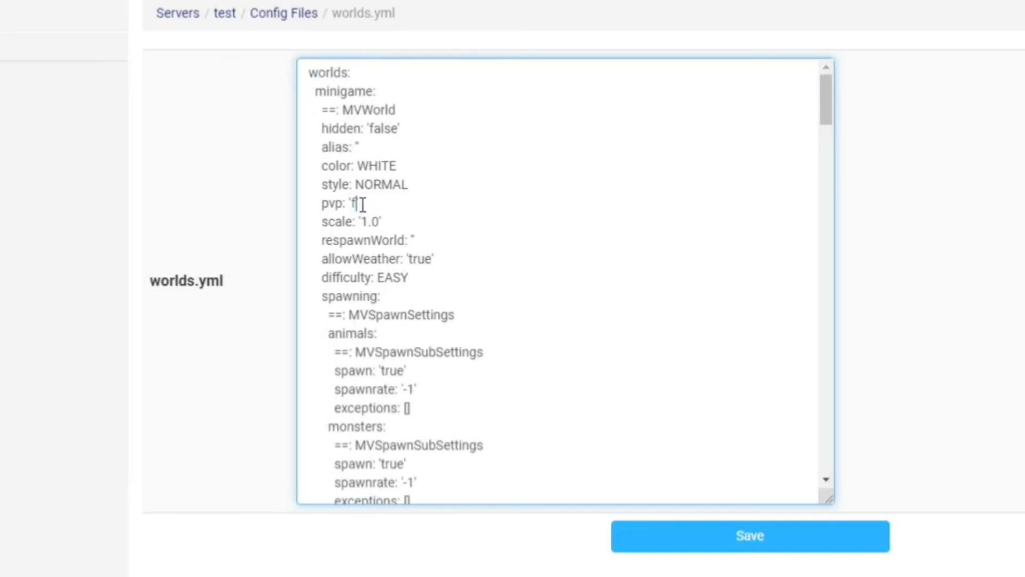
text(alse)
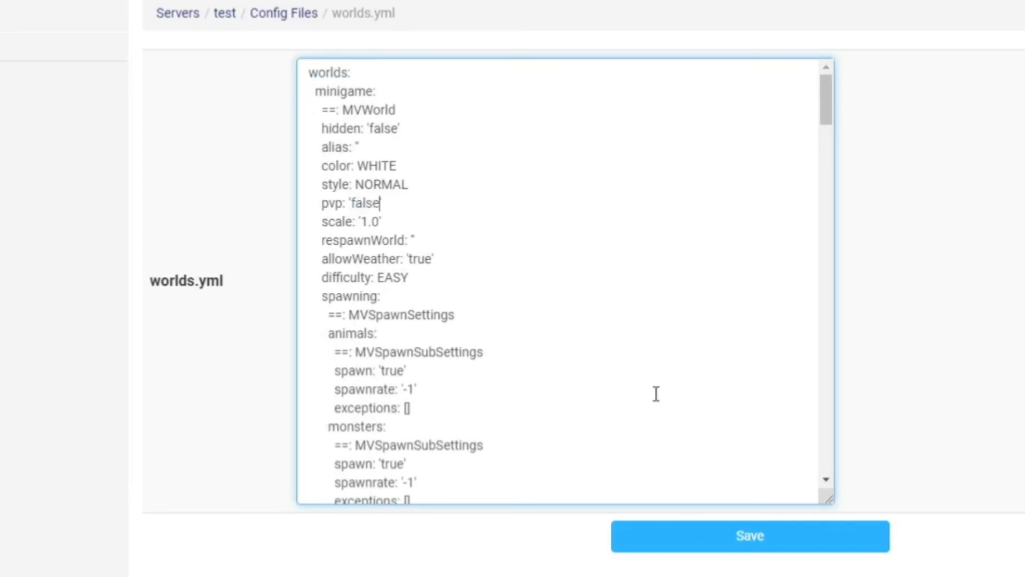
click(750, 536)
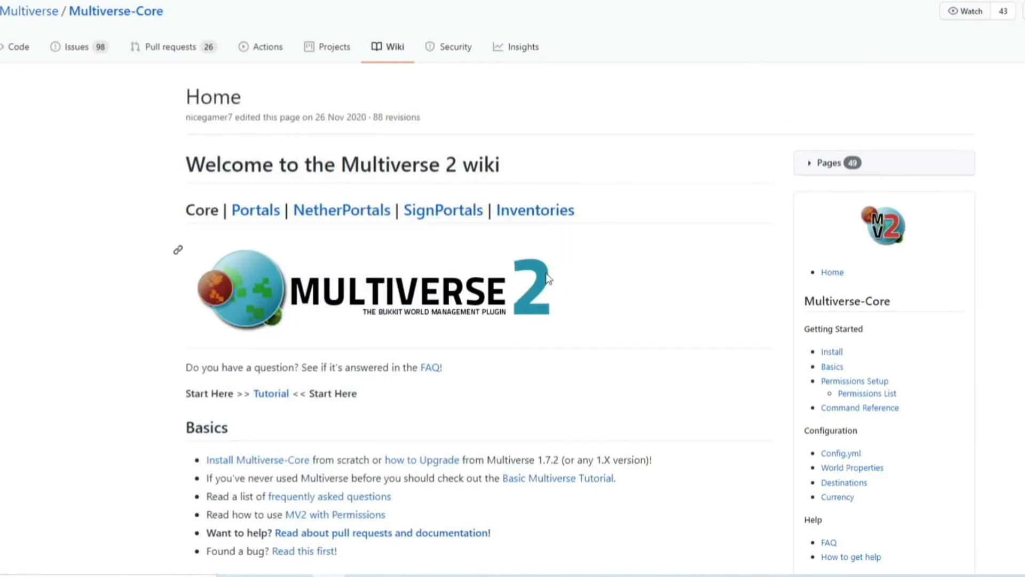
Scroll the Multiverse 2 wiki home down to its Advanced guides section.
scroll(down, 3)
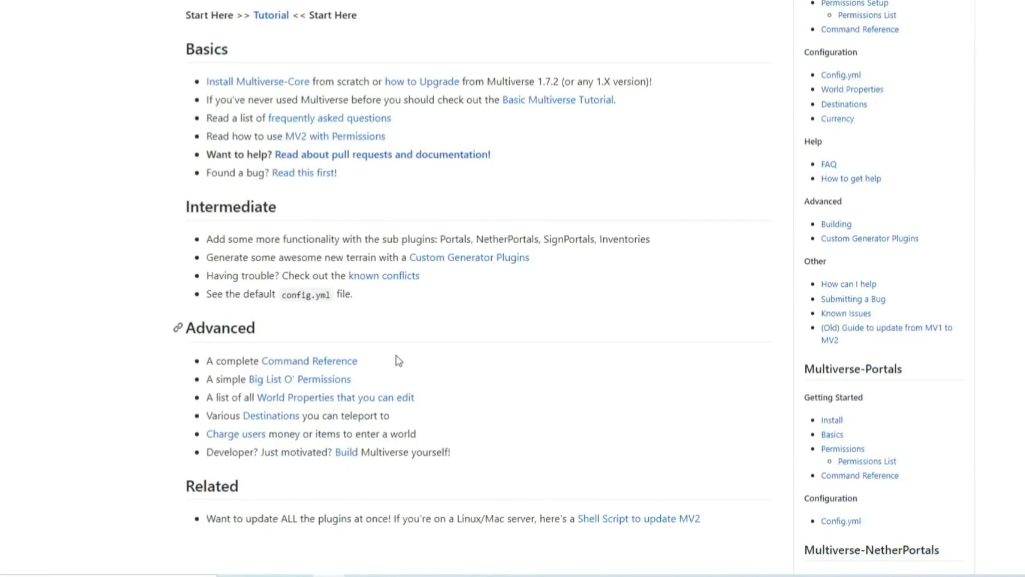
mouse_move(320, 379)
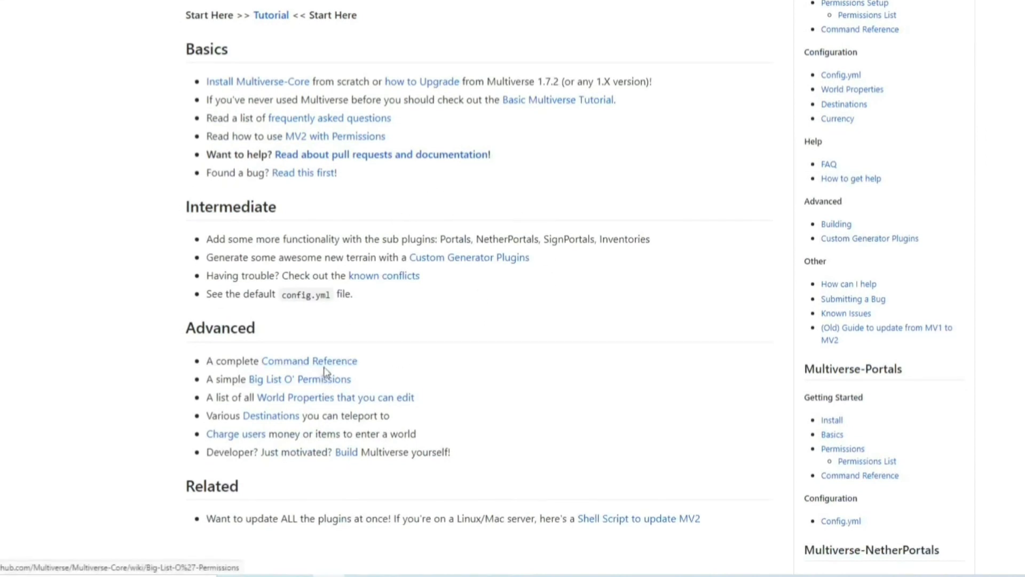